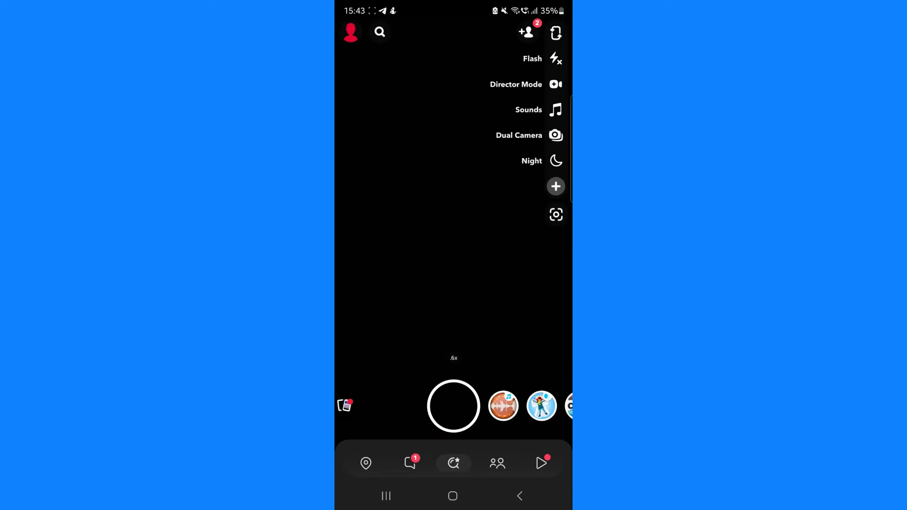
Go to your own profile page from the camera screen via the Bitmoji icon
{"action": "left_click", "coordinate": [350, 32]}
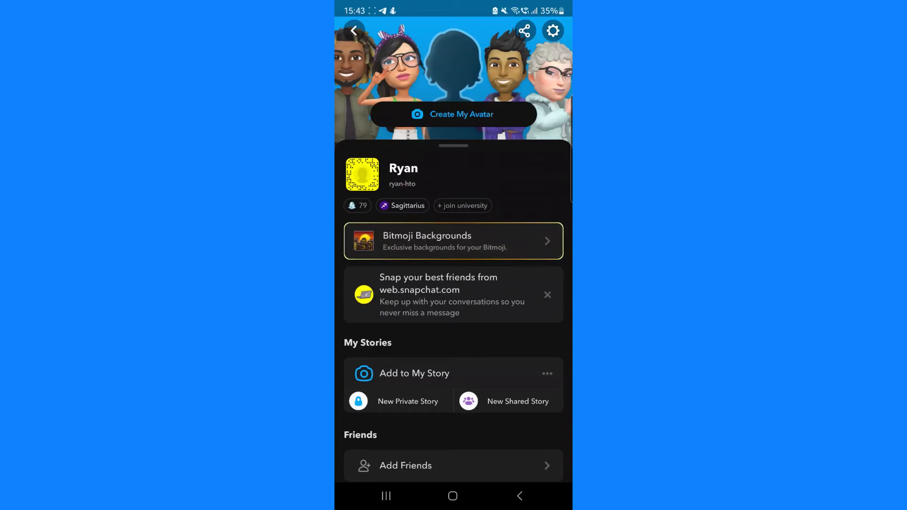
Reach the Snapchat Support help centre through Settings > Support > 'I Need Help'
{"action": "left_click", "coordinate": [553, 30]}
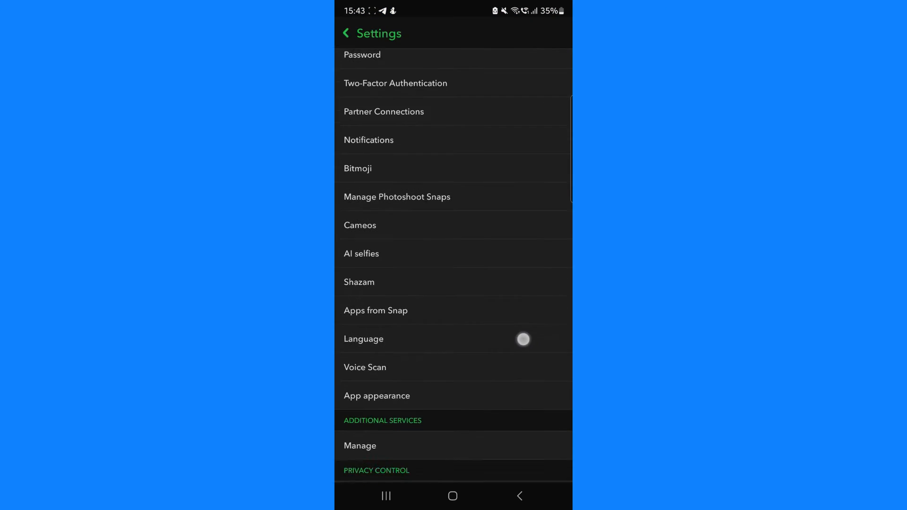
{"action": "scroll", "scroll_direction": "down", "scroll_amount": 3}
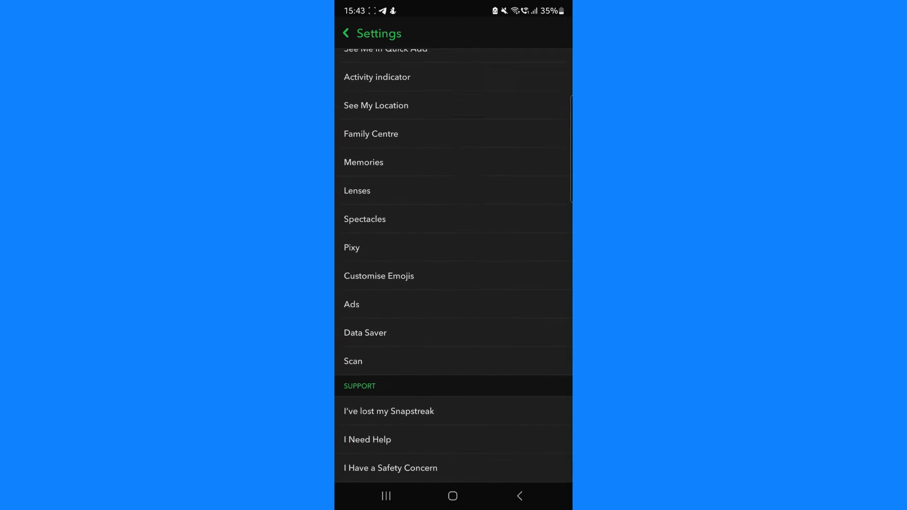
{"action": "left_click", "coordinate": [368, 439]}
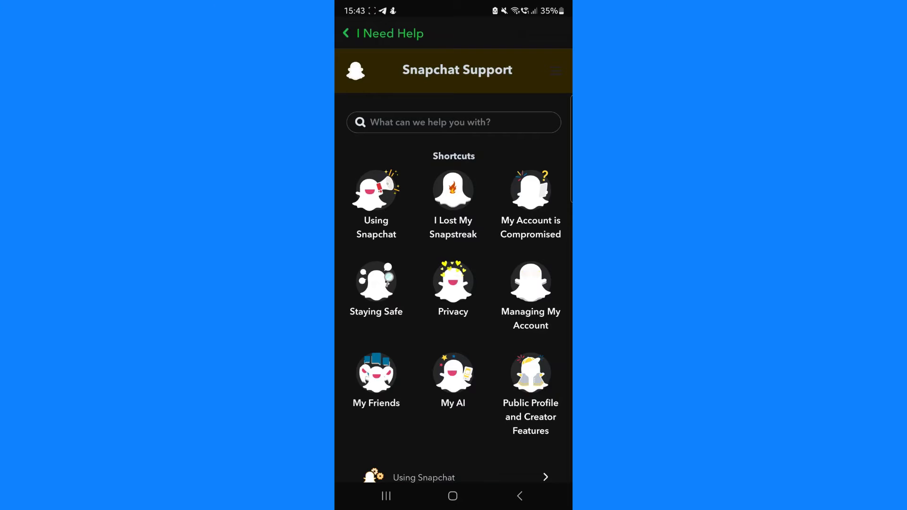
Navigate Managing My Account > Delete or Reactivate My Account to the de-activate or delete article
{"action": "left_click", "coordinate": [530, 284]}
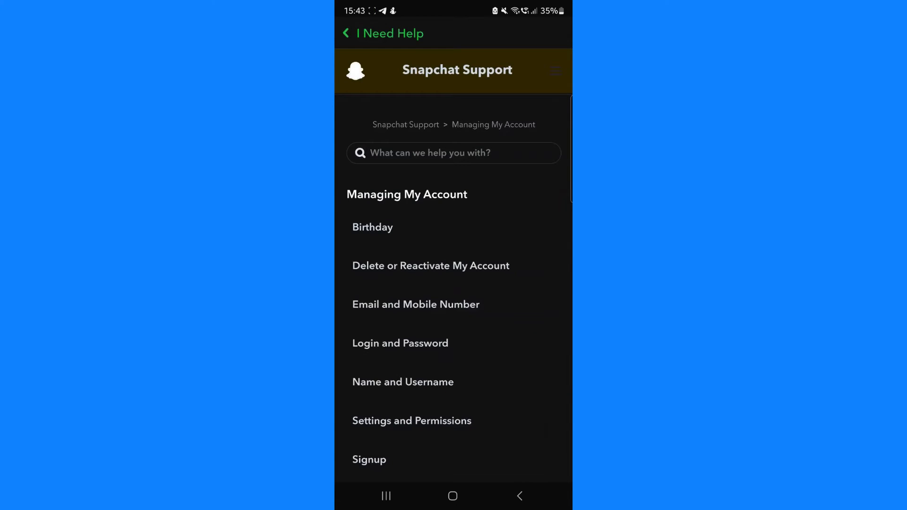
{"action": "left_click", "coordinate": [430, 266]}
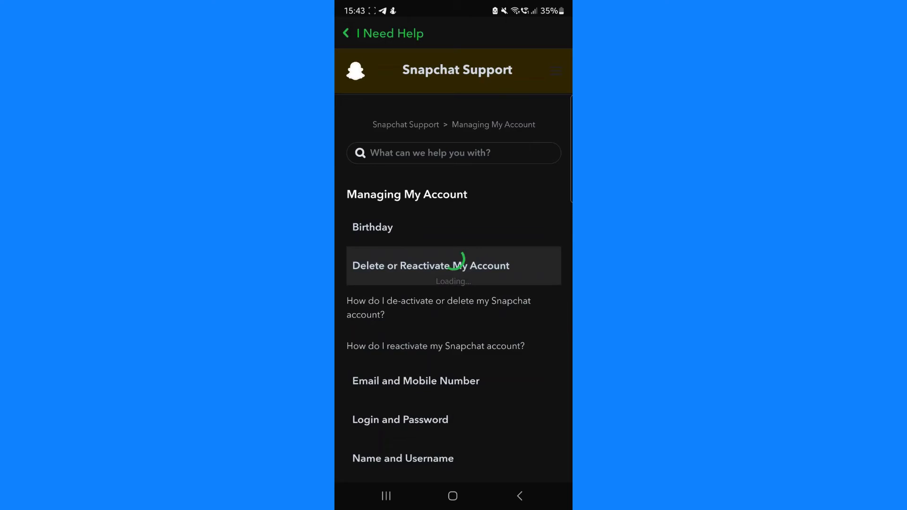
{"action": "left_click", "coordinate": [431, 265]}
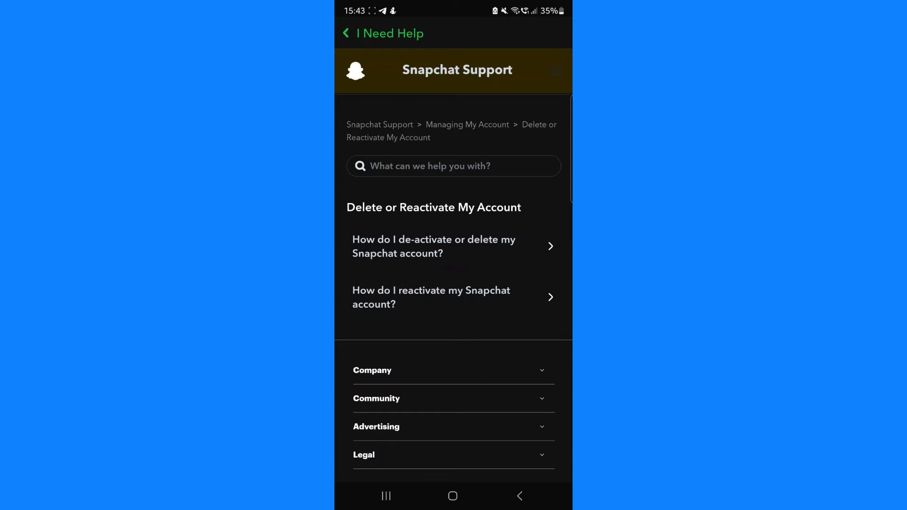
{"action": "left_click", "coordinate": [452, 246]}
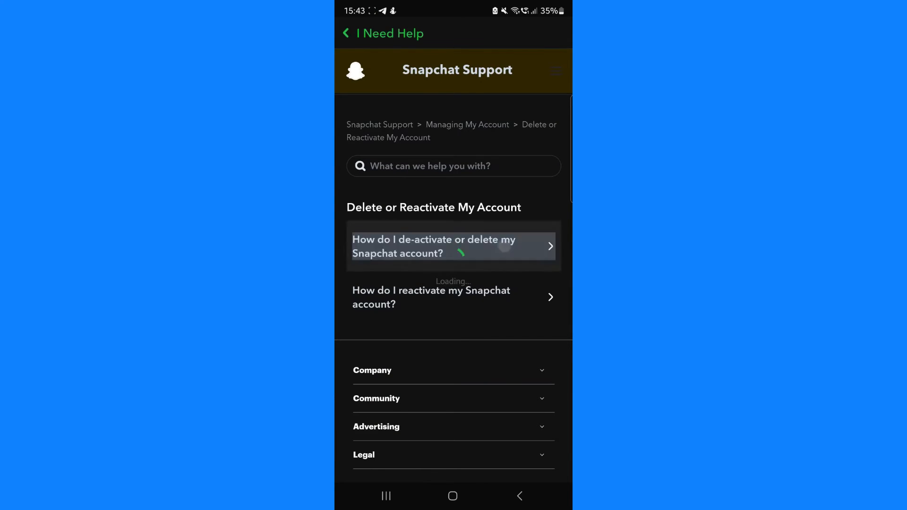
Follow the 'Snapchat accounts portal' link from the deletion article's Android/web steps
{"action": "left_click", "coordinate": [453, 245]}
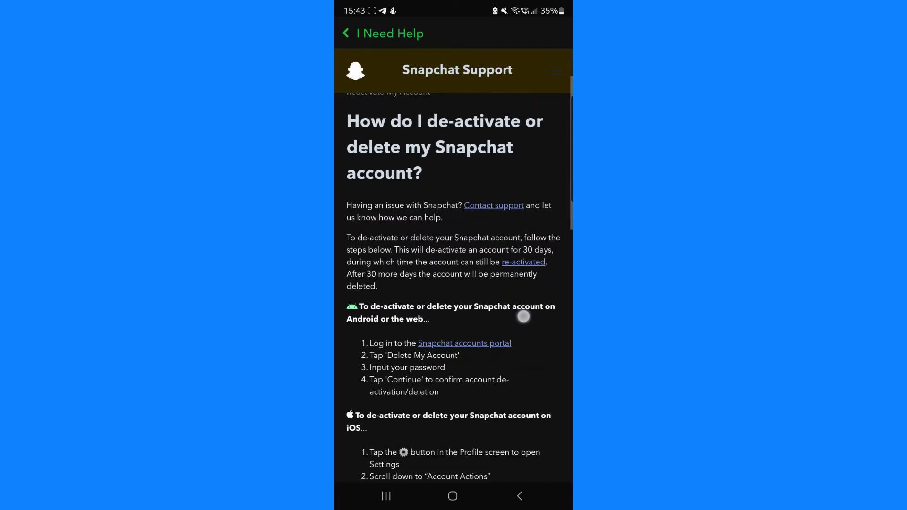
{"action": "scroll", "scroll_direction": "down", "scroll_amount": 3}
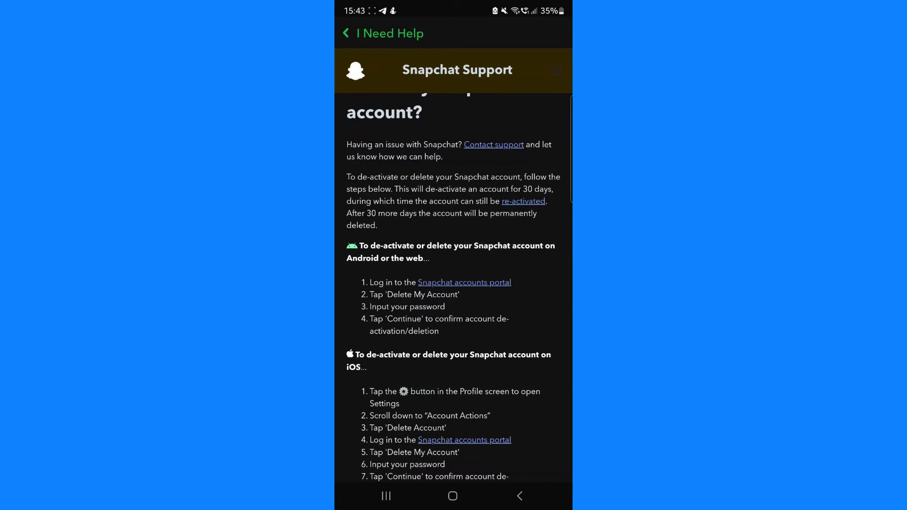
{"action": "left_click", "coordinate": [465, 283]}
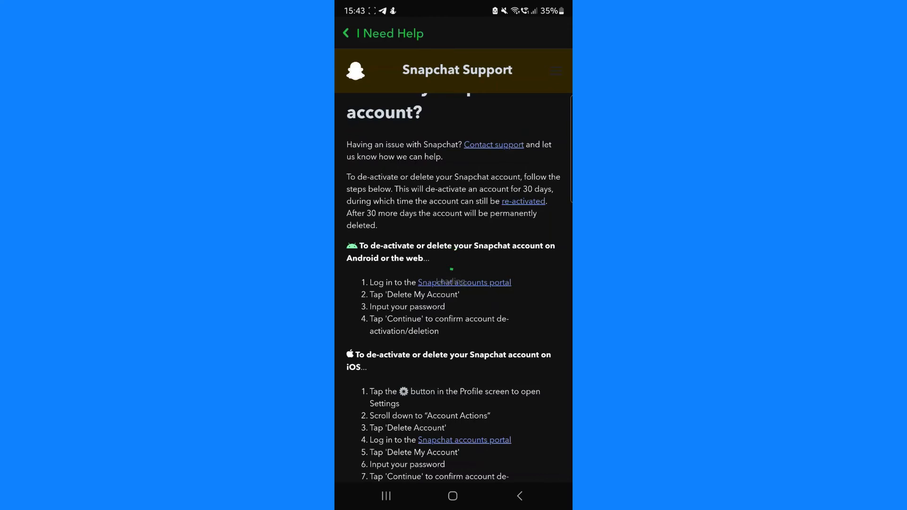
{"action": "left_click", "coordinate": [464, 282]}
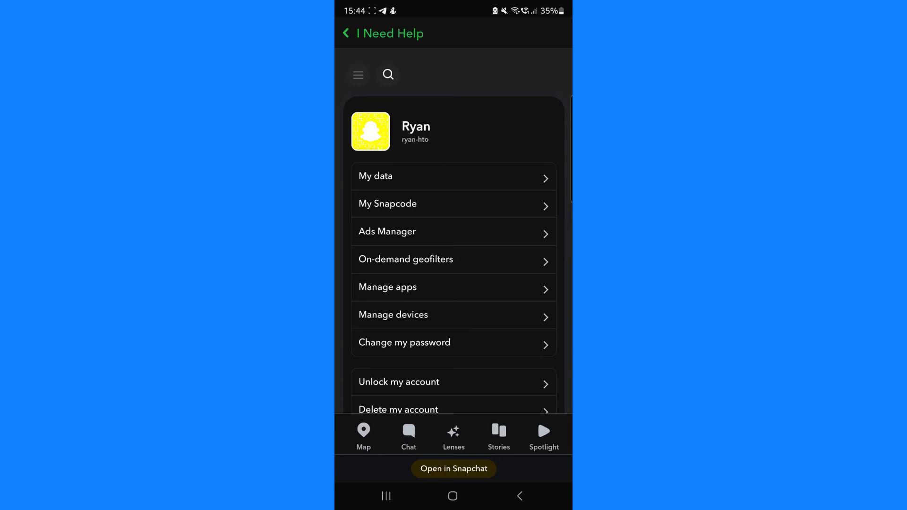
Scroll the accounts portal toward 'Delete my account' and its username and password fields
{"action": "scroll", "scroll_direction": "down", "scroll_amount": 3}
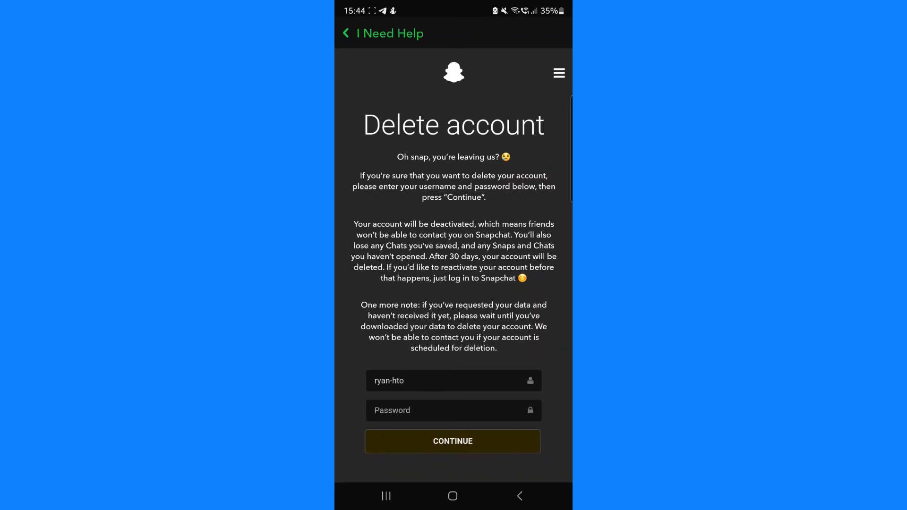
{"action": "scroll", "scroll_direction": "down", "scroll_amount": 3}
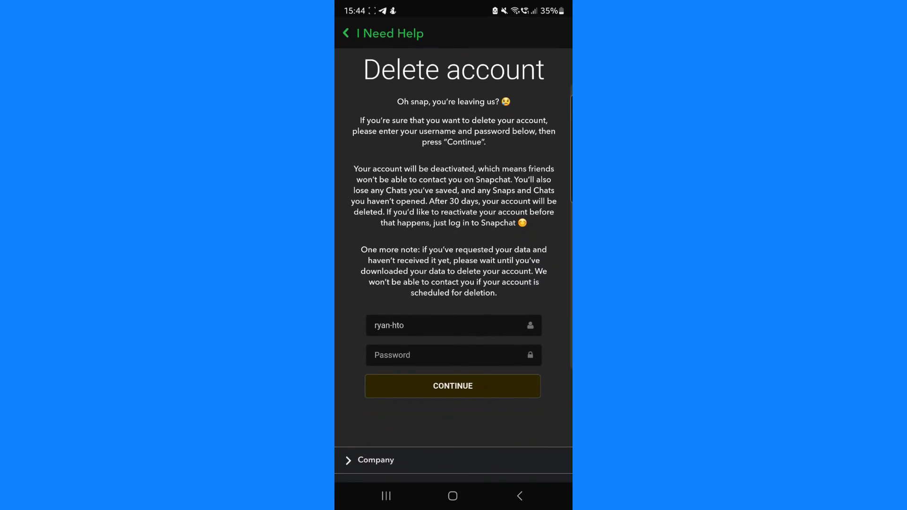